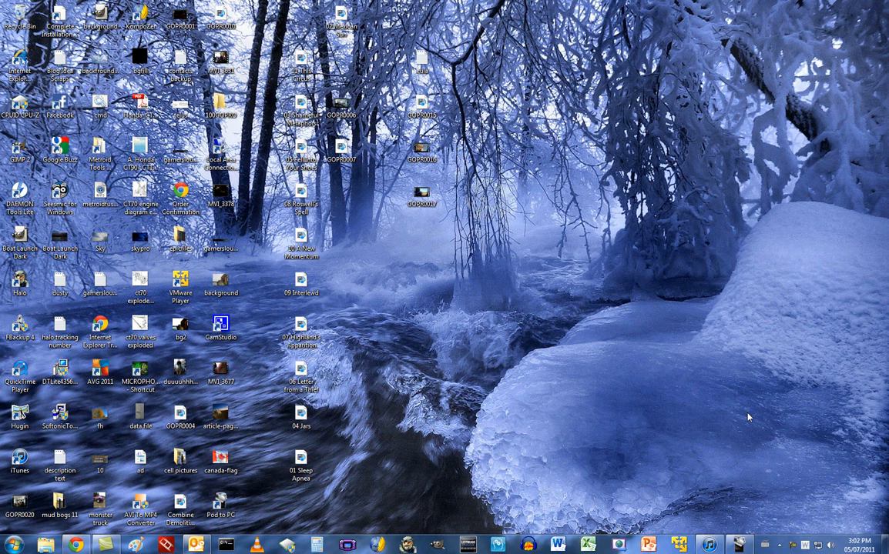
pyautogui.moveTo(685, 413)
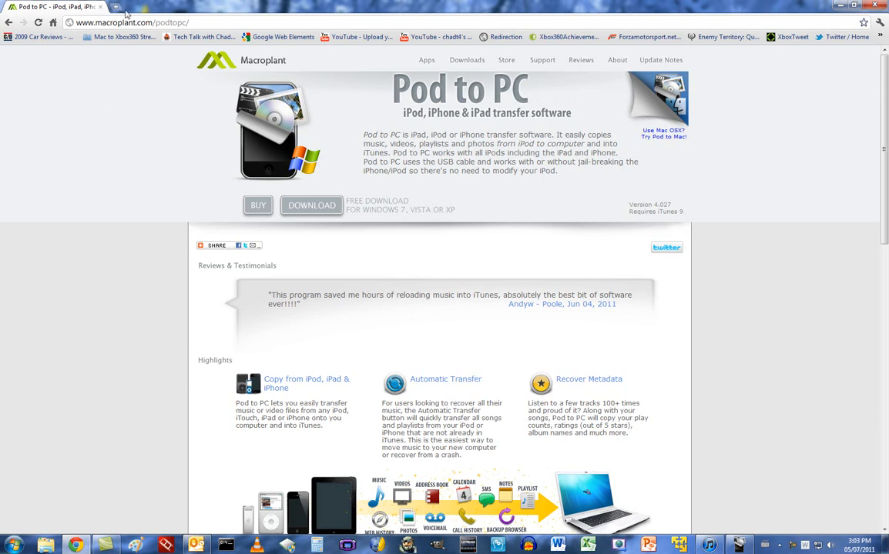
pyautogui.click(142, 23)
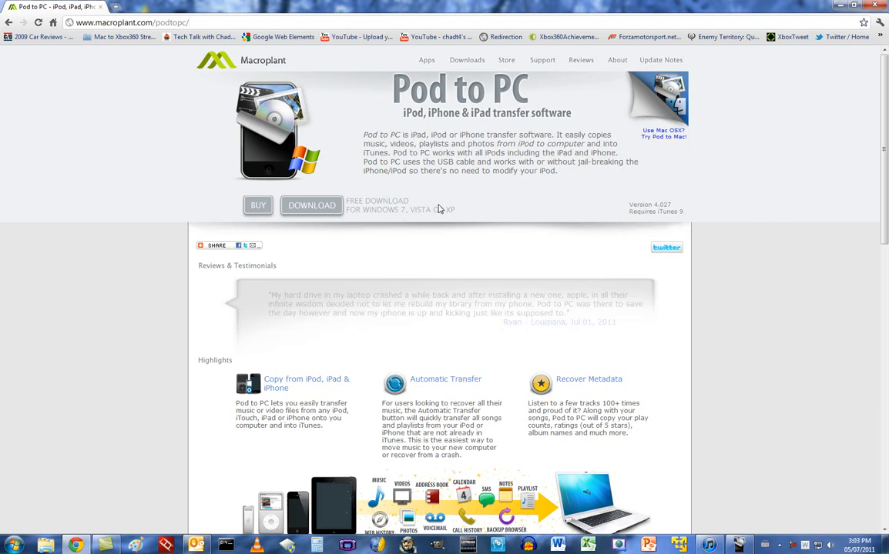
pyautogui.moveTo(468, 264)
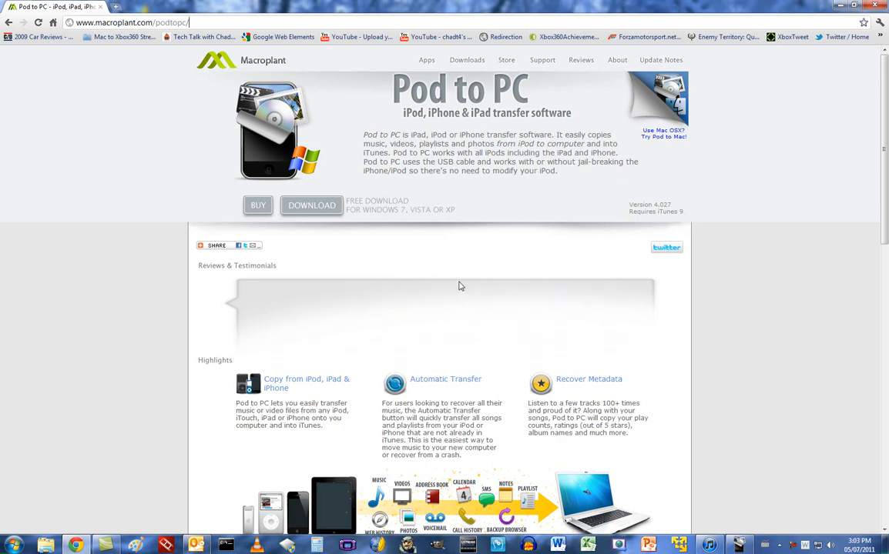
pyautogui.scroll(-3)
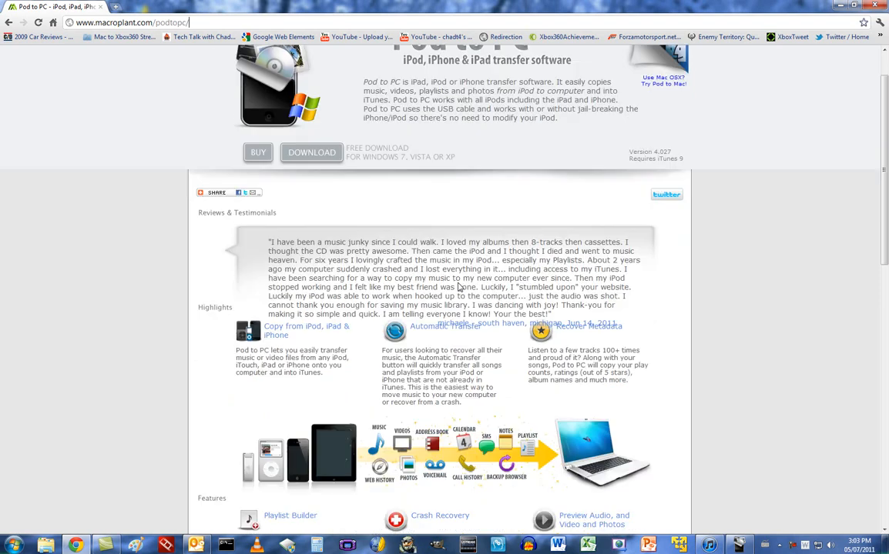
pyautogui.scroll(-3)
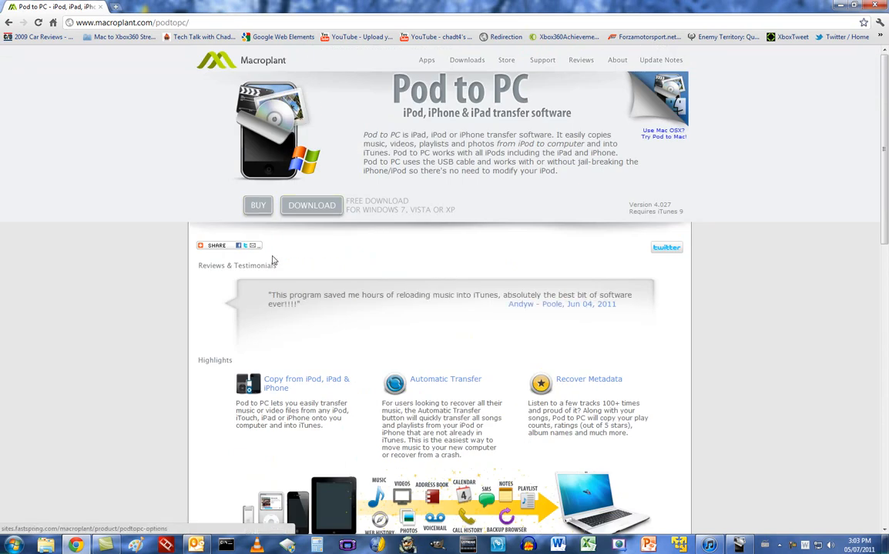
pyautogui.click(215, 245)
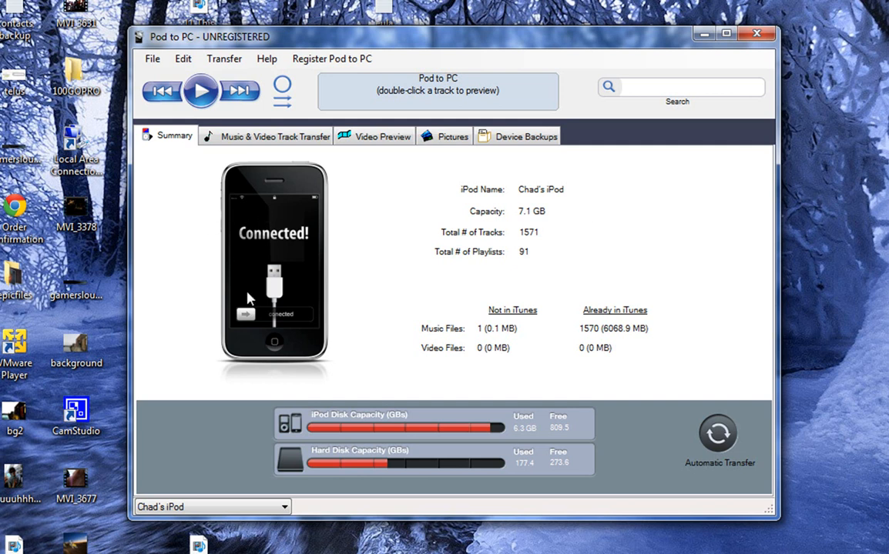
pyautogui.moveTo(532, 247)
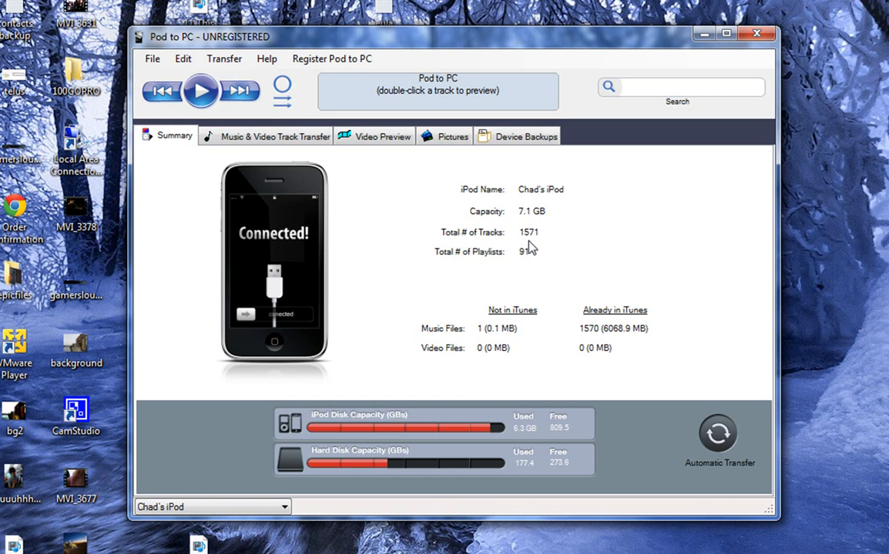
pyautogui.moveTo(530, 241)
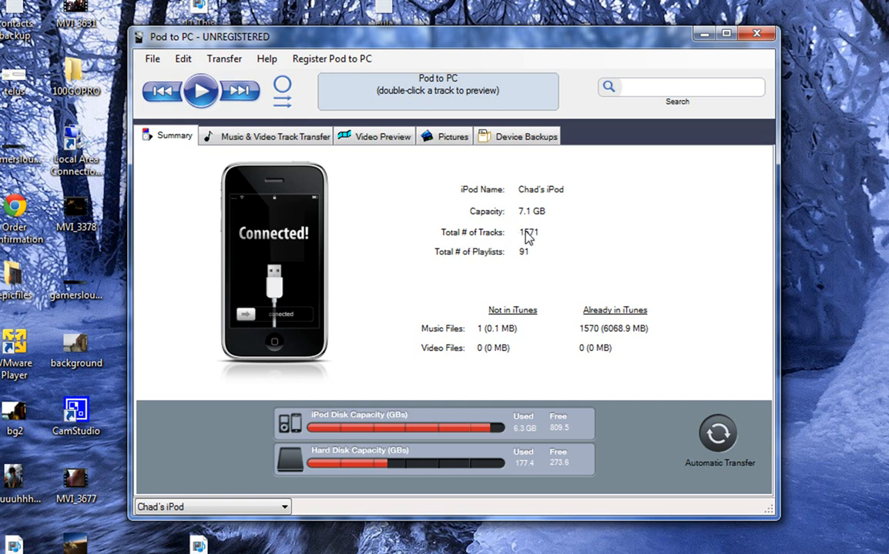
pyautogui.moveTo(530, 256)
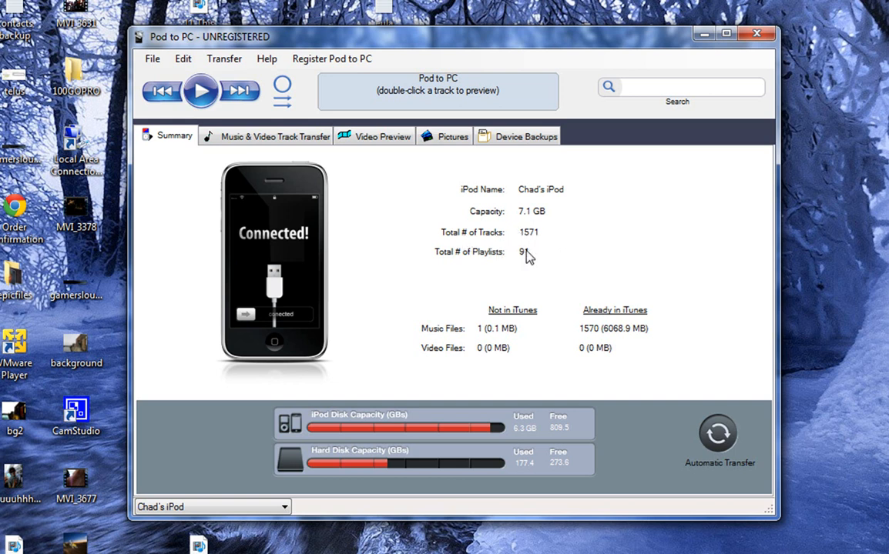
pyautogui.moveTo(502, 358)
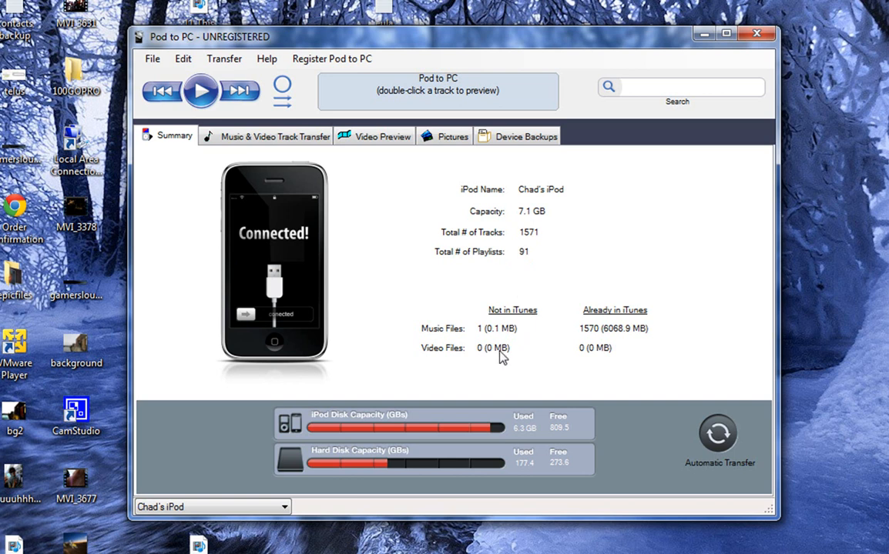
pyautogui.moveTo(516, 321)
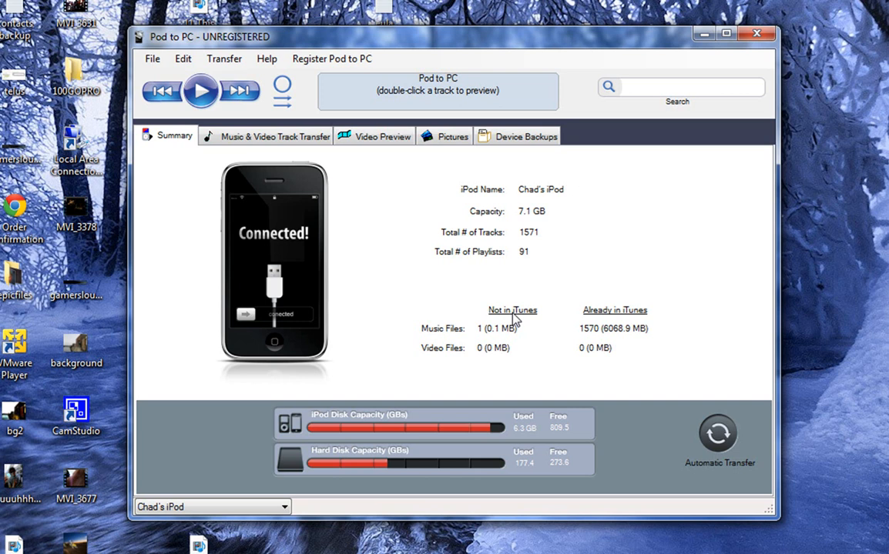
pyautogui.moveTo(551, 258)
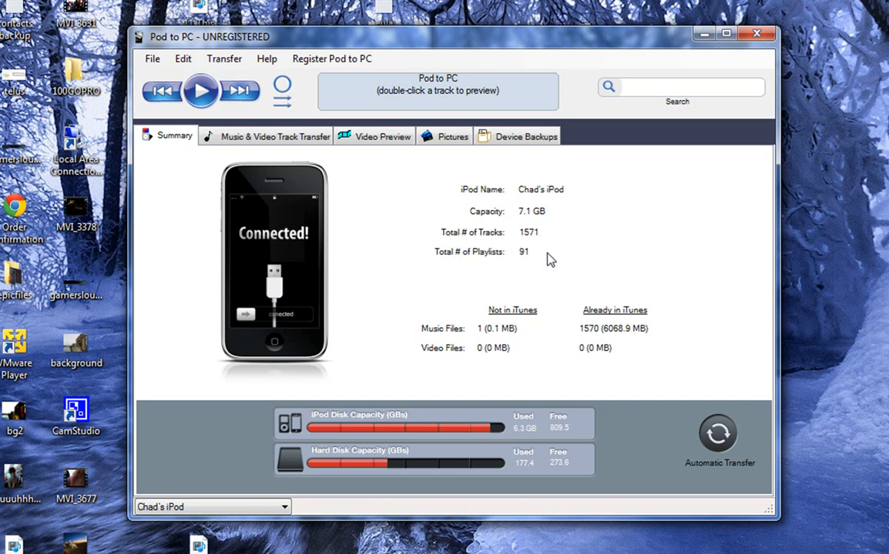
pyautogui.moveTo(604, 329)
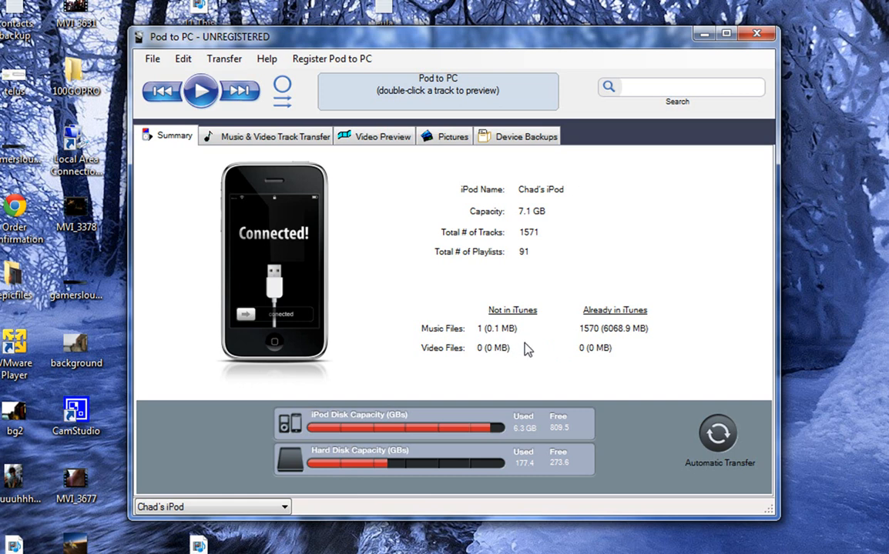
pyautogui.moveTo(481, 339)
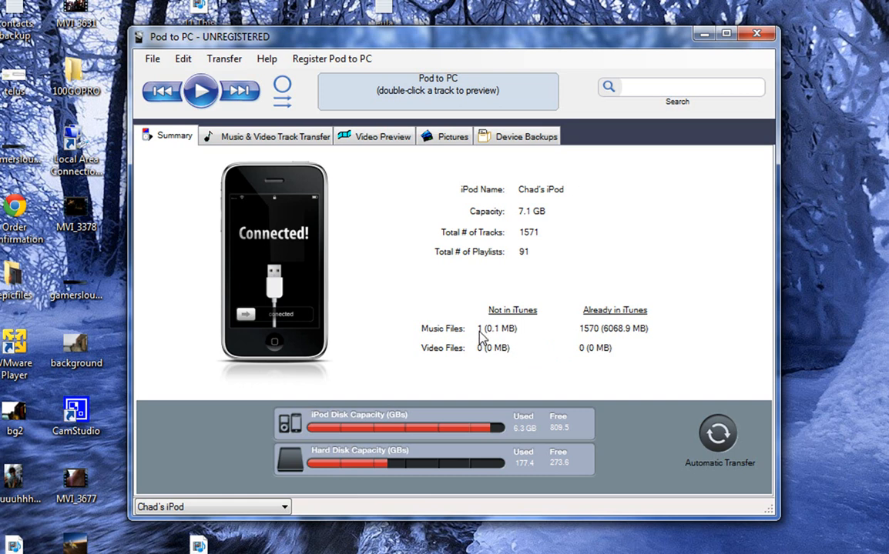
pyautogui.moveTo(595, 342)
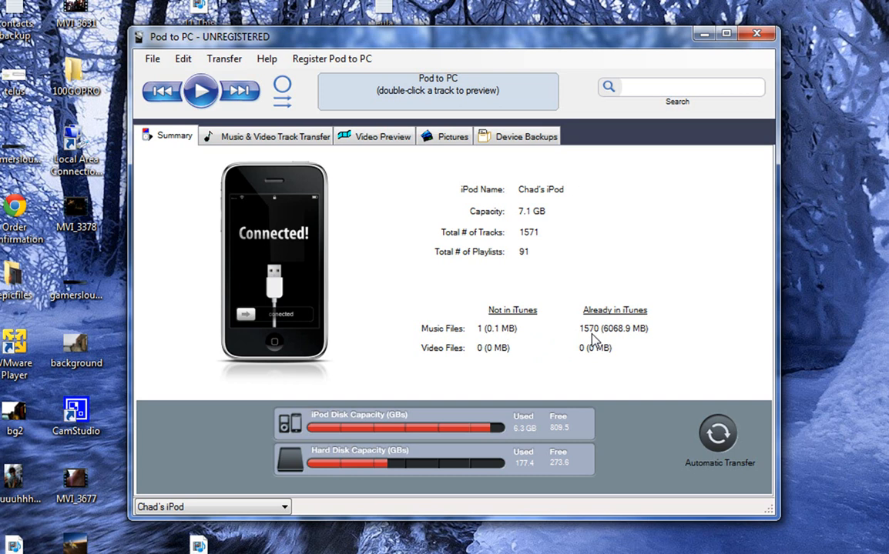
pyautogui.moveTo(287, 433)
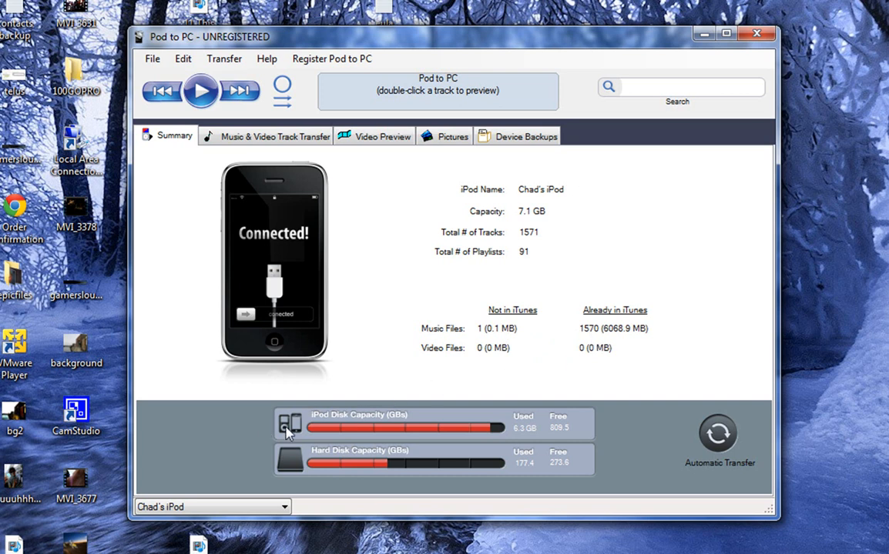
pyautogui.moveTo(551, 434)
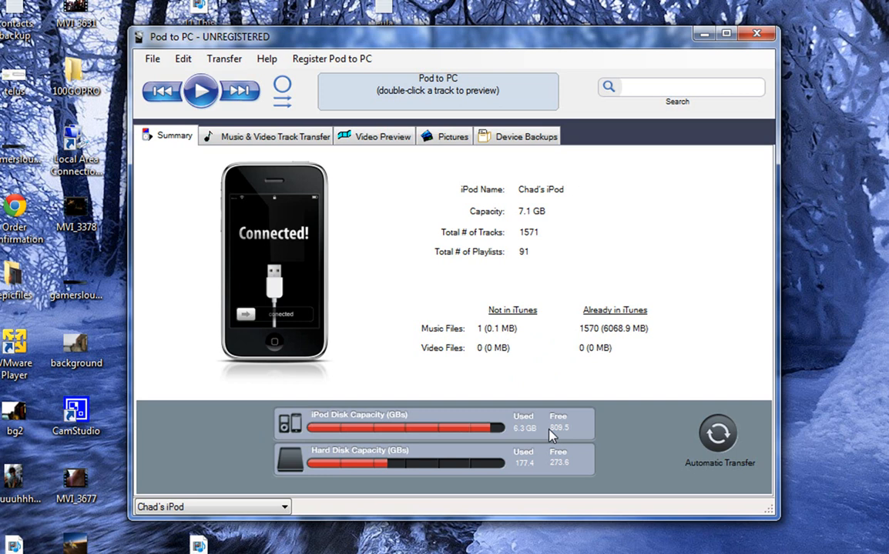
pyautogui.moveTo(523, 474)
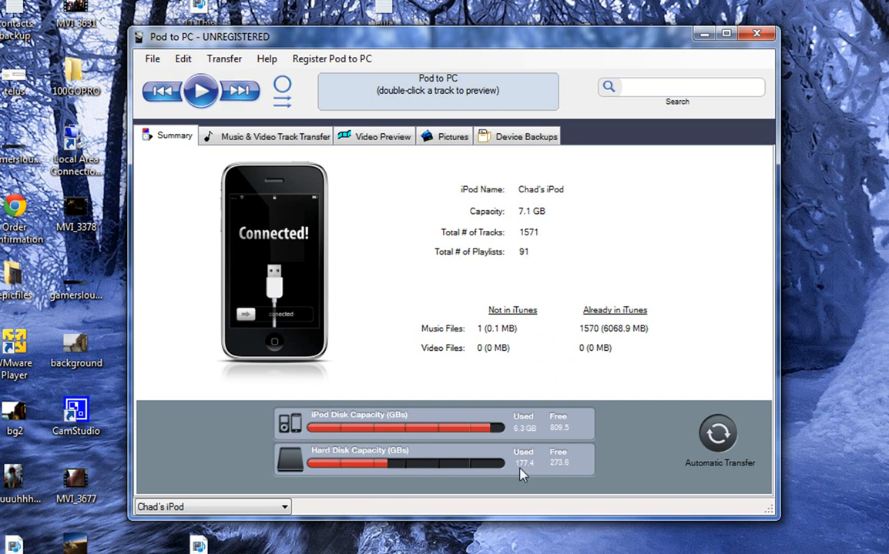
pyautogui.moveTo(265, 241)
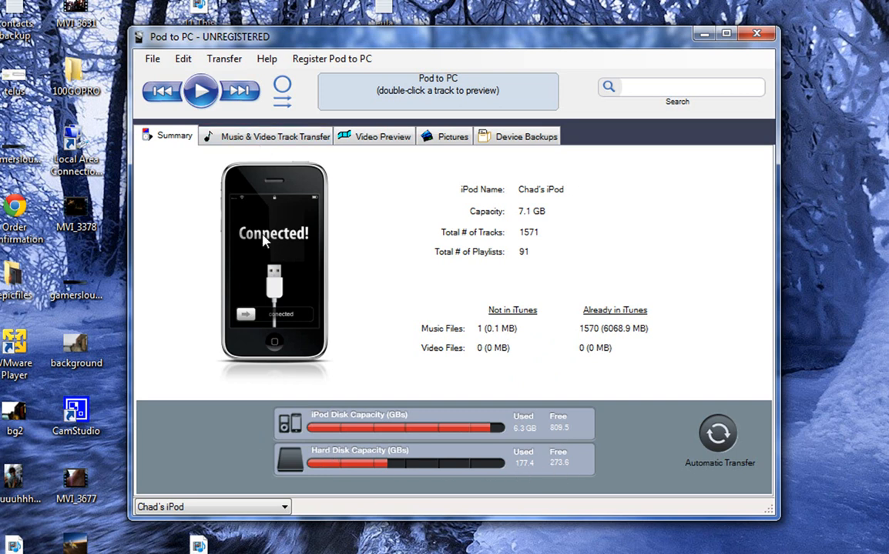
# Step: Switch from the iPod summary to its Music & Video track list
pyautogui.click(275, 136)
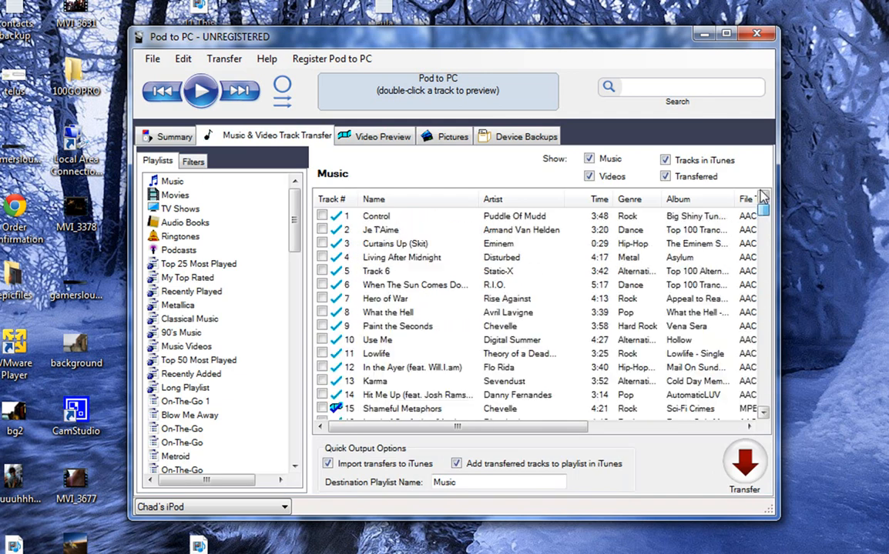
# Step: Scroll down the Music playlist to browse more tracks, artists, genres and albums
pyautogui.scroll(-3)
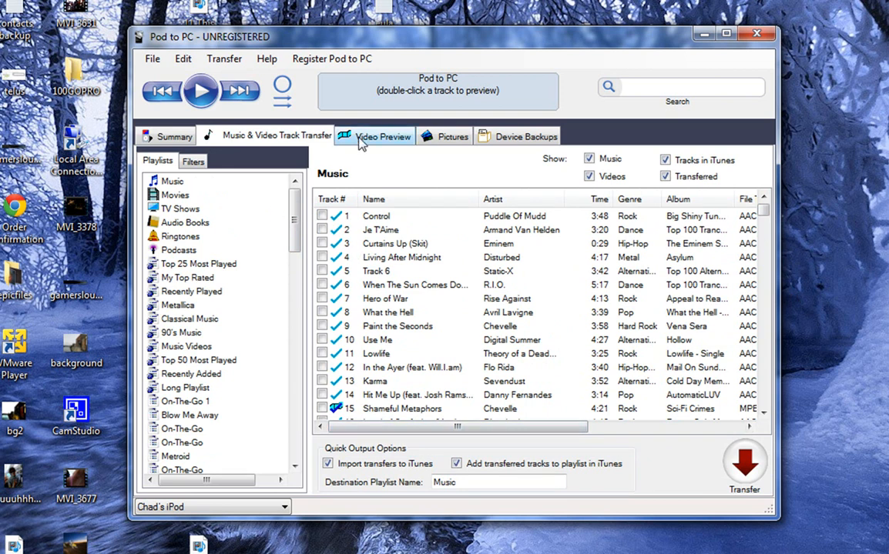
# Step: View the Pictures albums, then Device Backups including the SMS messages and Backup Browser folders
pyautogui.click(453, 135)
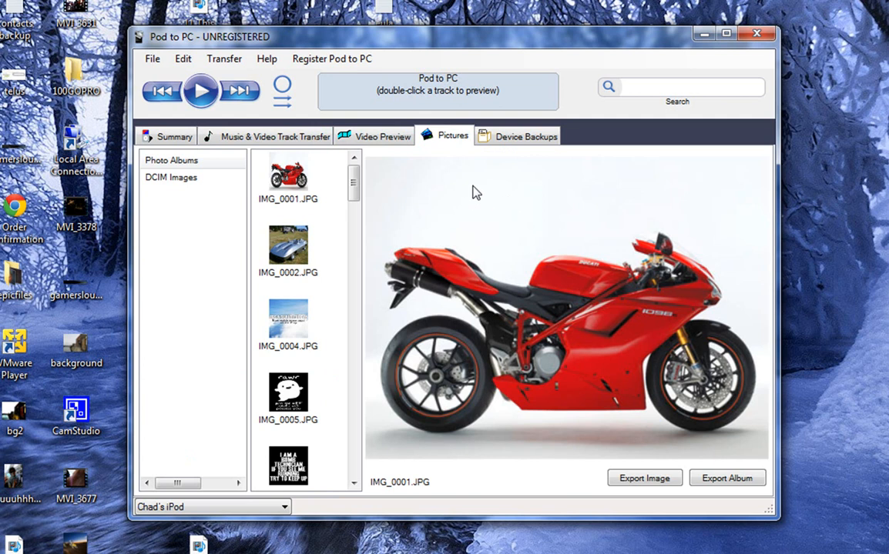
pyautogui.click(516, 136)
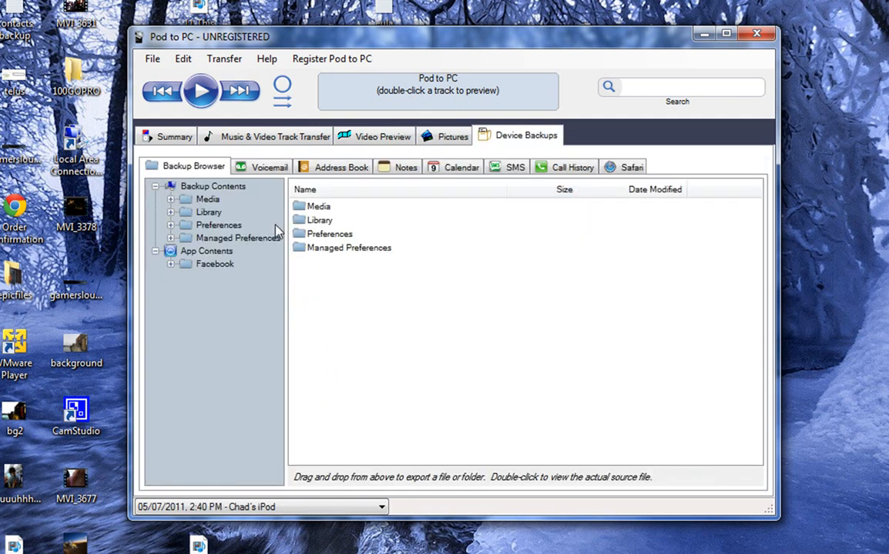
pyautogui.click(340, 166)
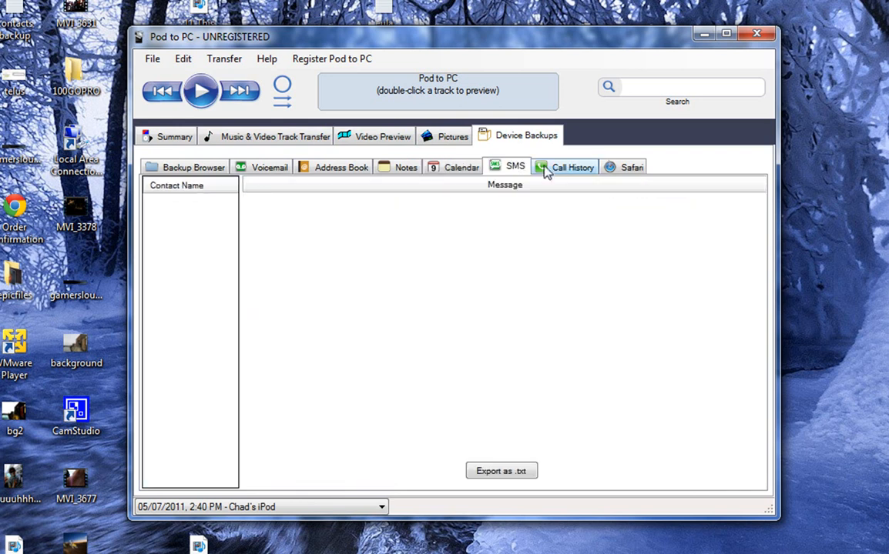
pyautogui.click(174, 135)
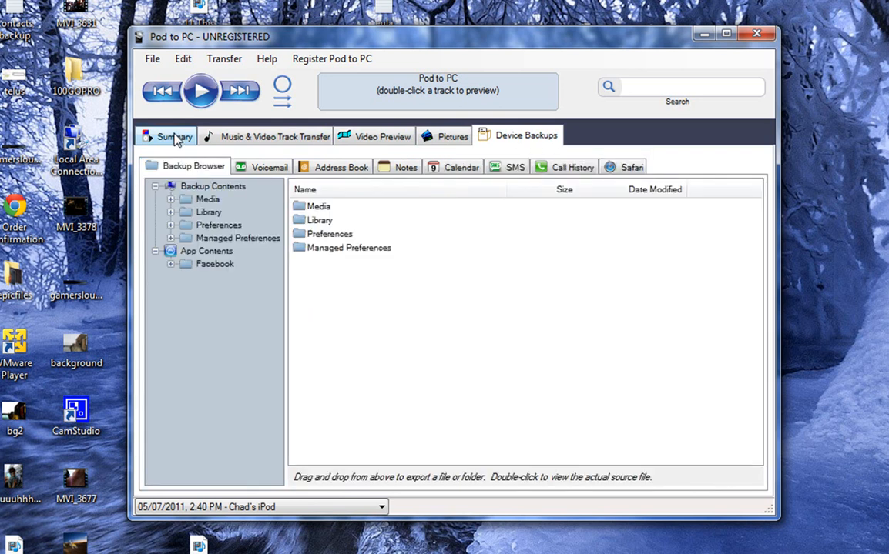
# Step: Return to the iPod Summary and reveal Automatic Transfer in the Transfer menu
pyautogui.click(172, 135)
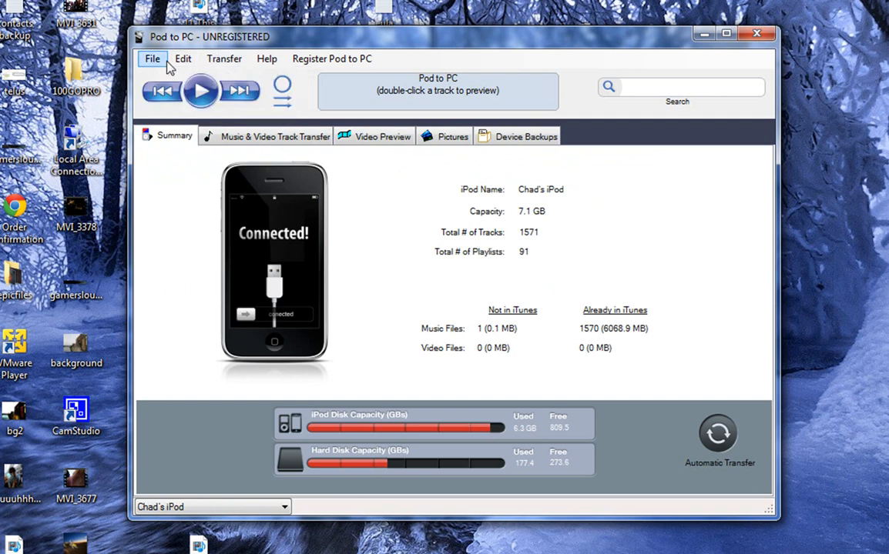
pyautogui.click(223, 59)
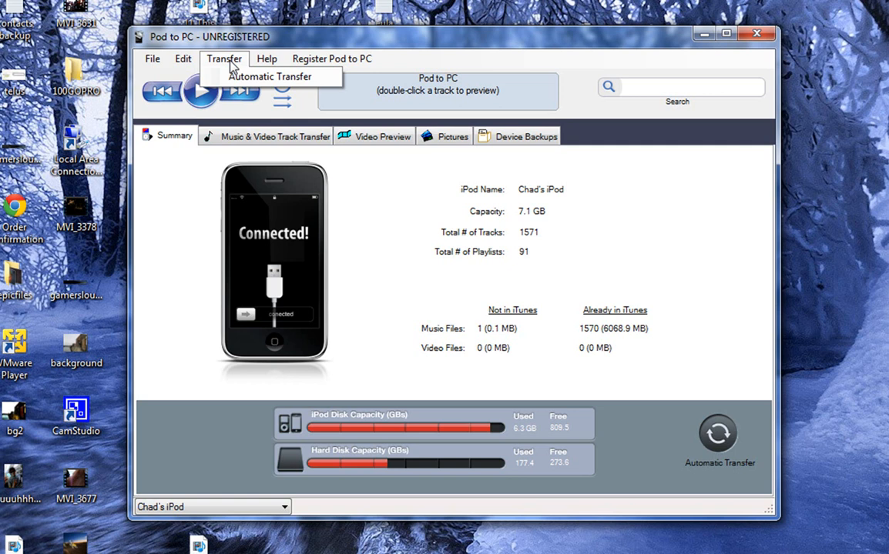
pyautogui.moveTo(706, 447)
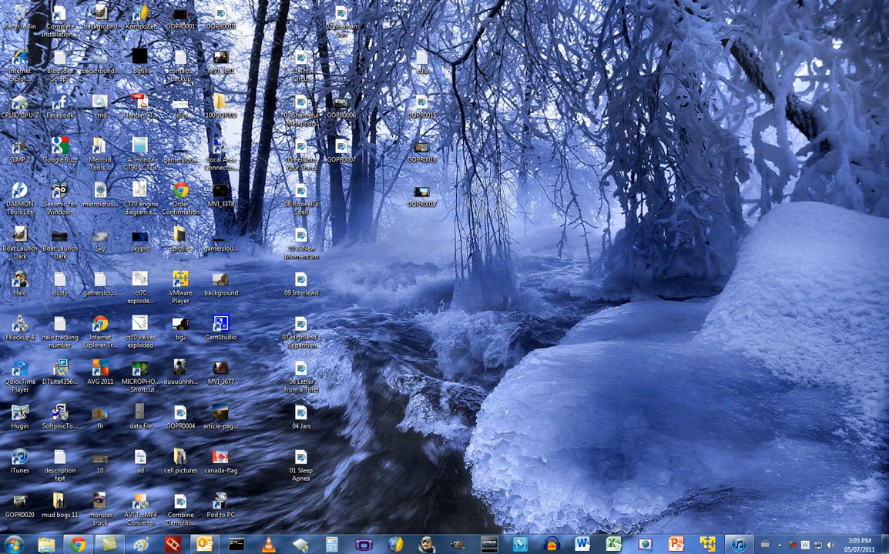
pyautogui.moveTo(795, 545)
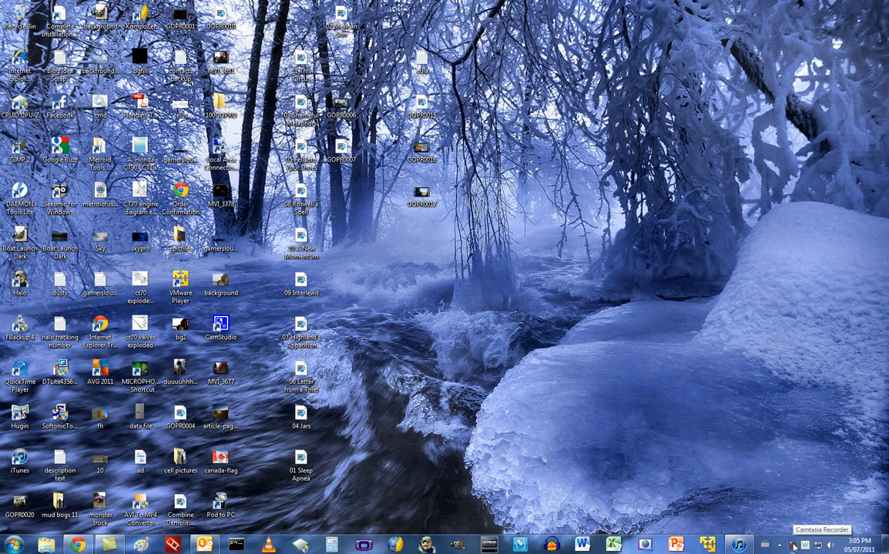